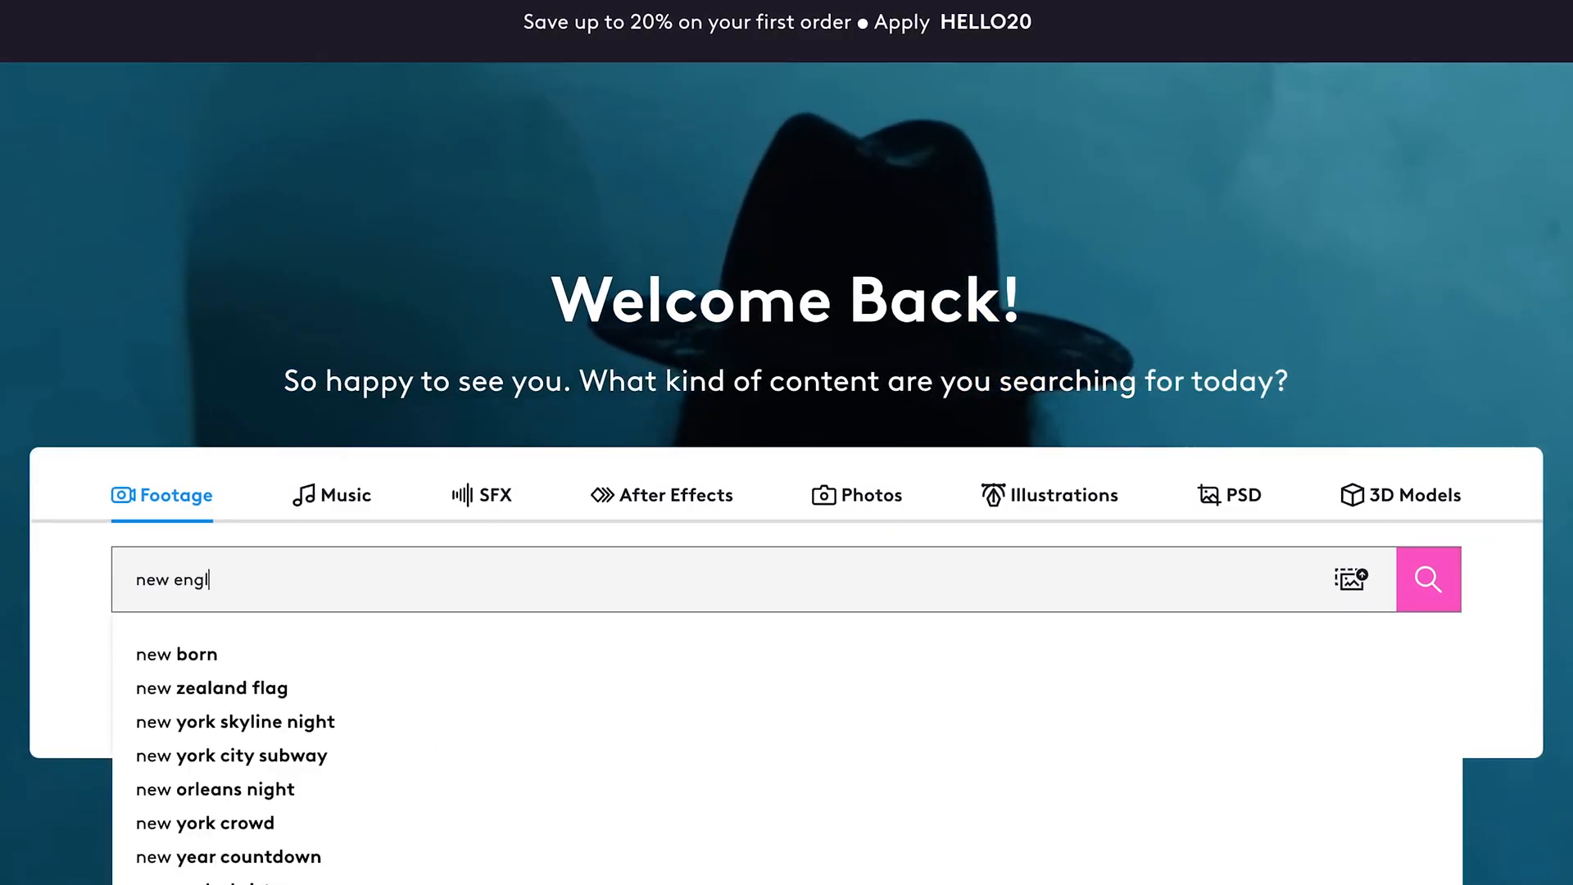
{"action": "type", "text": "and drone"}
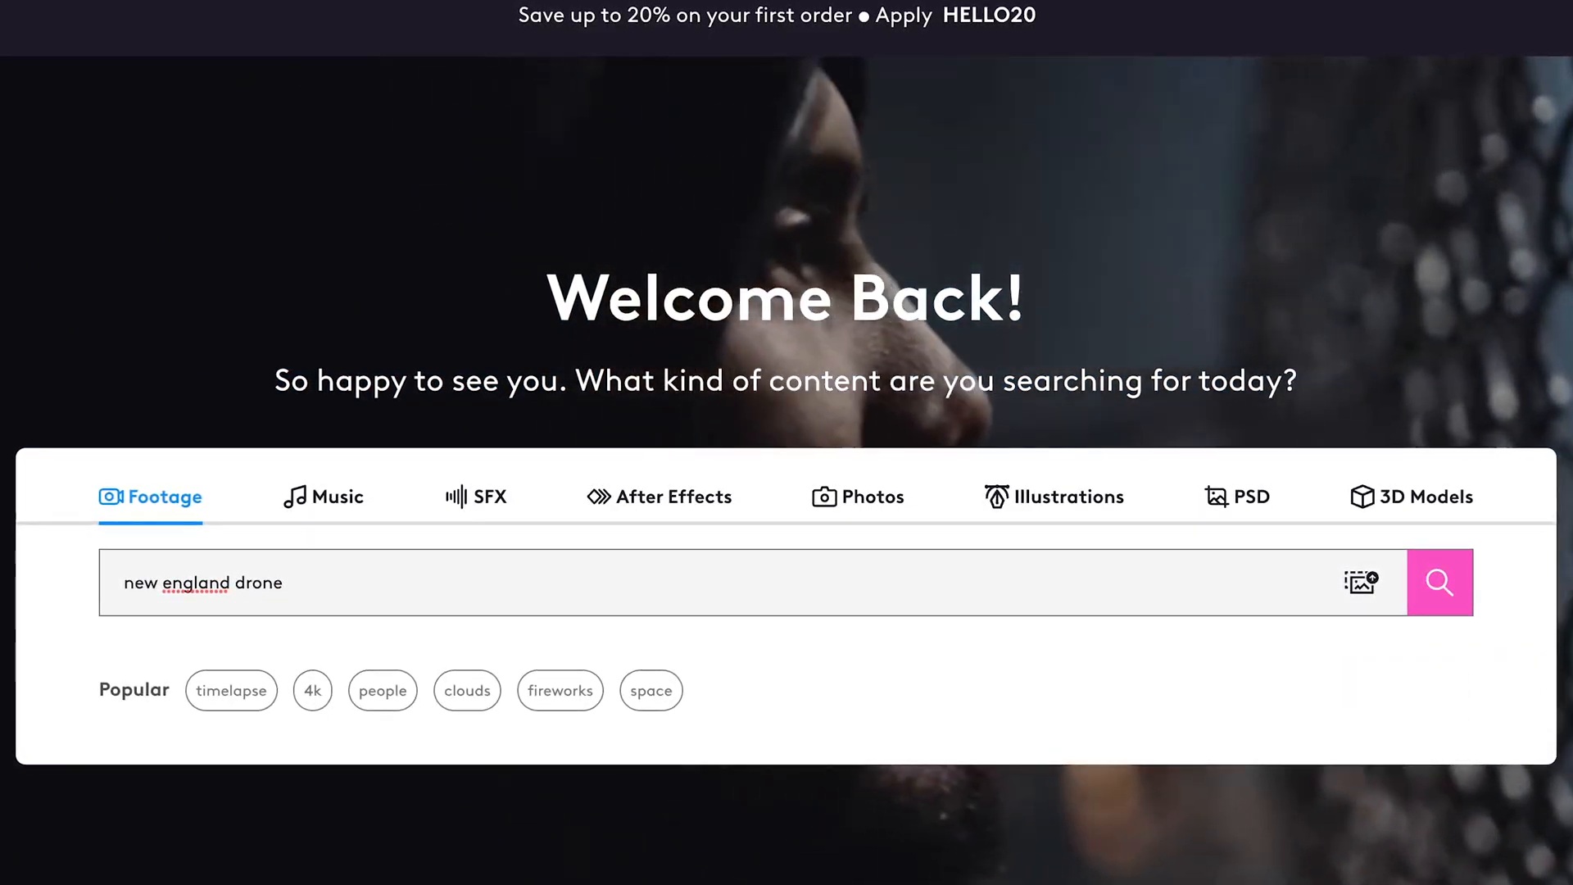